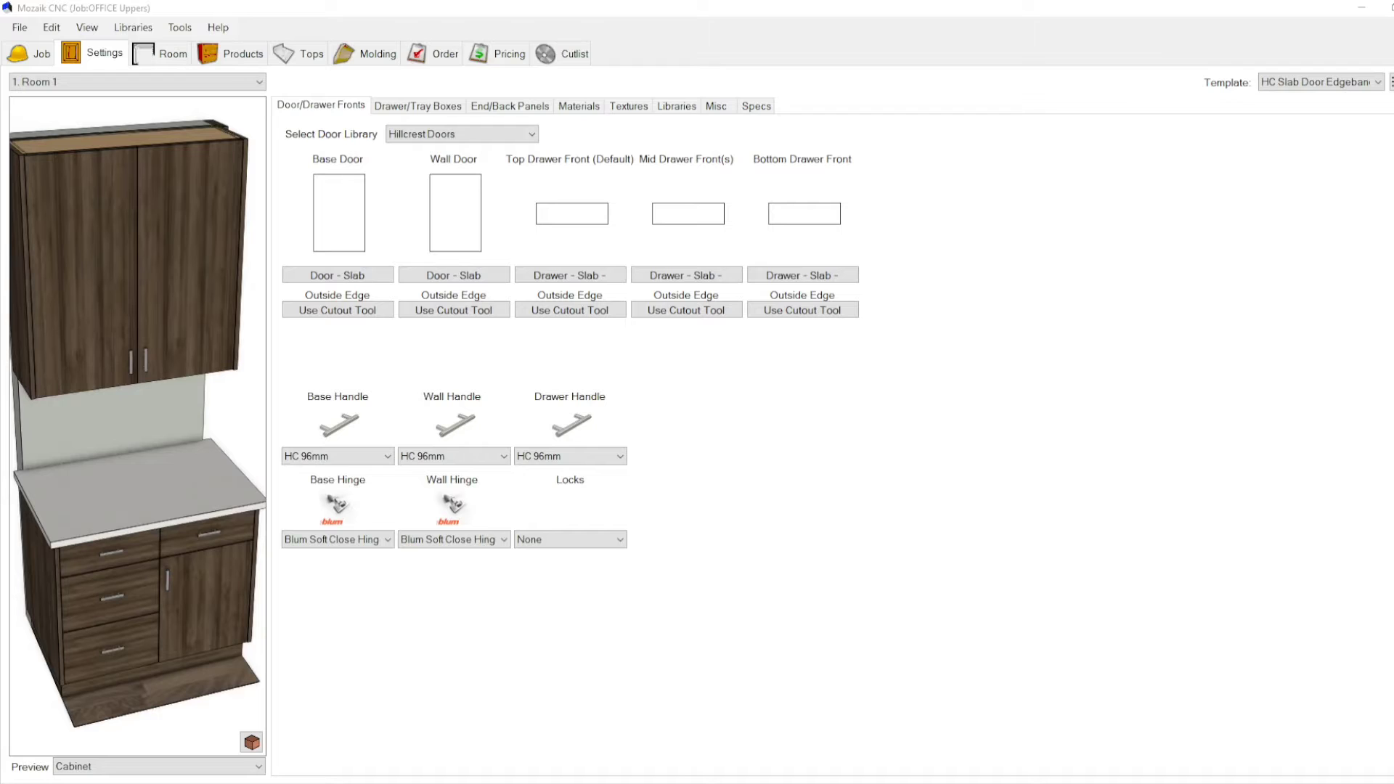
mouse_move(780, 501)
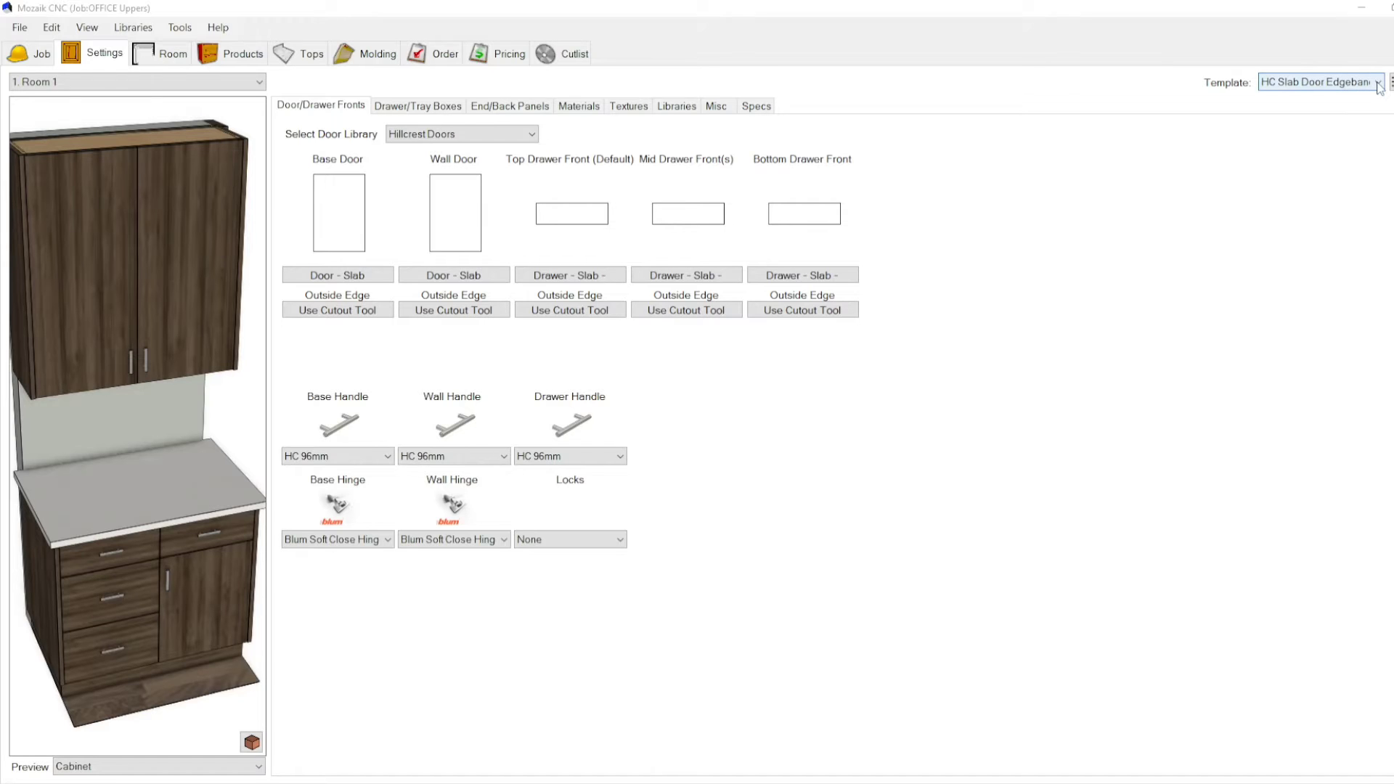
Review the room's material, door style, drawer box and door front settings tabs.
left_click(1377, 81)
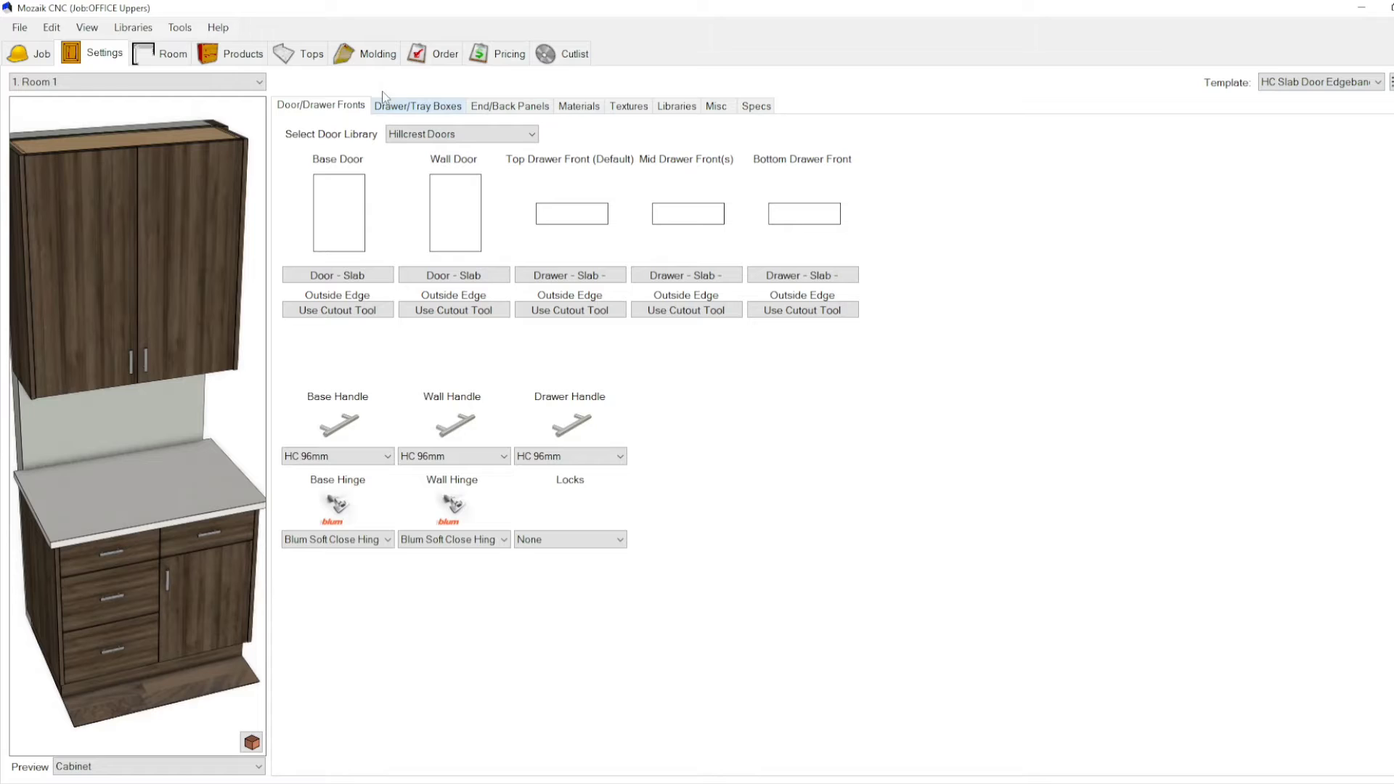
mouse_move(403, 116)
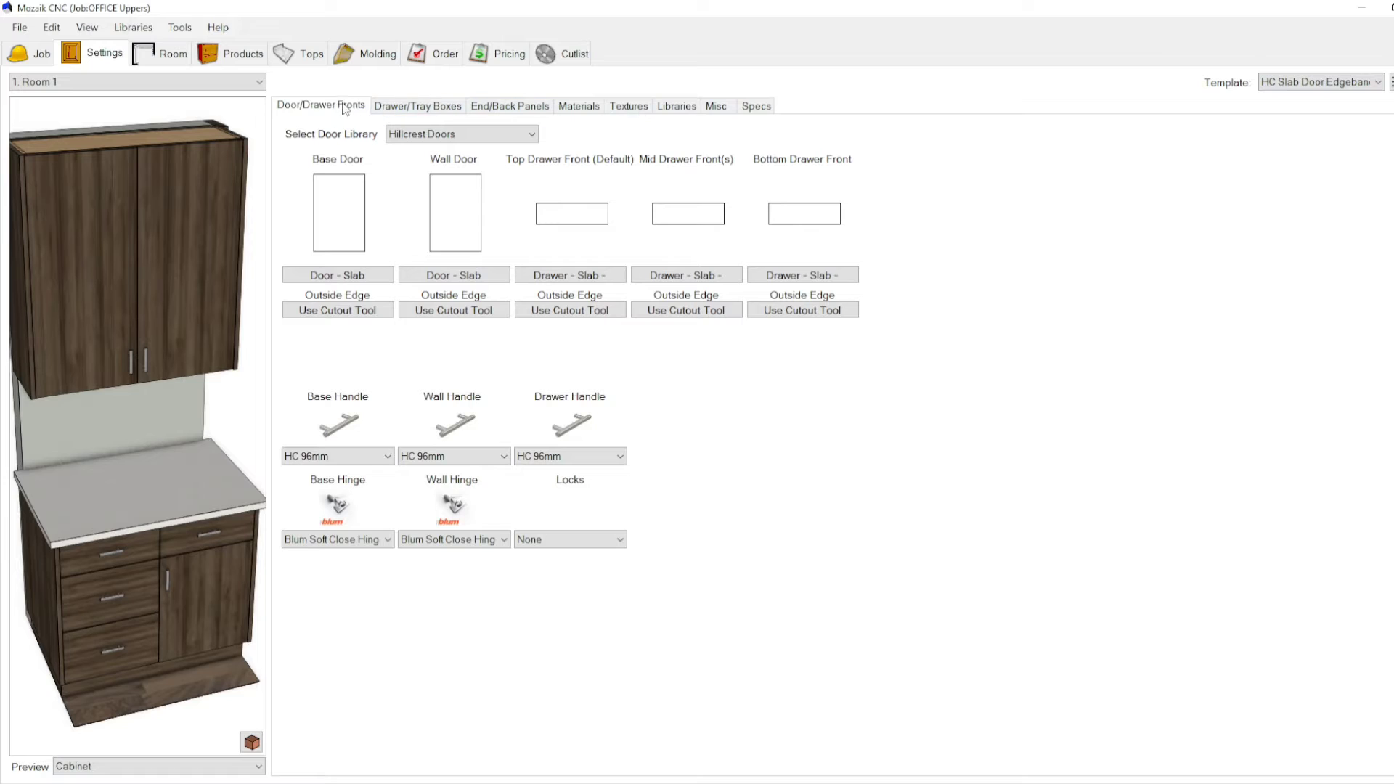
mouse_move(617, 122)
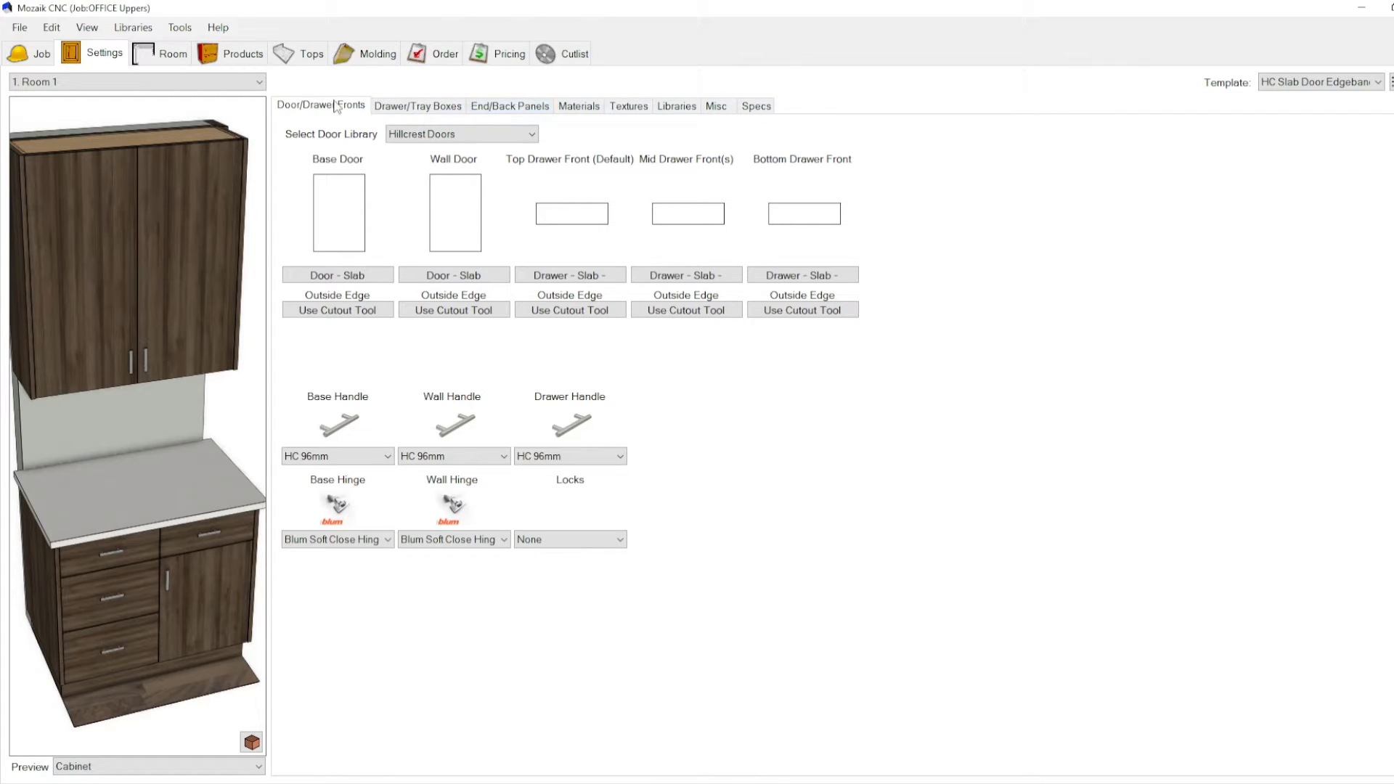
mouse_move(360, 113)
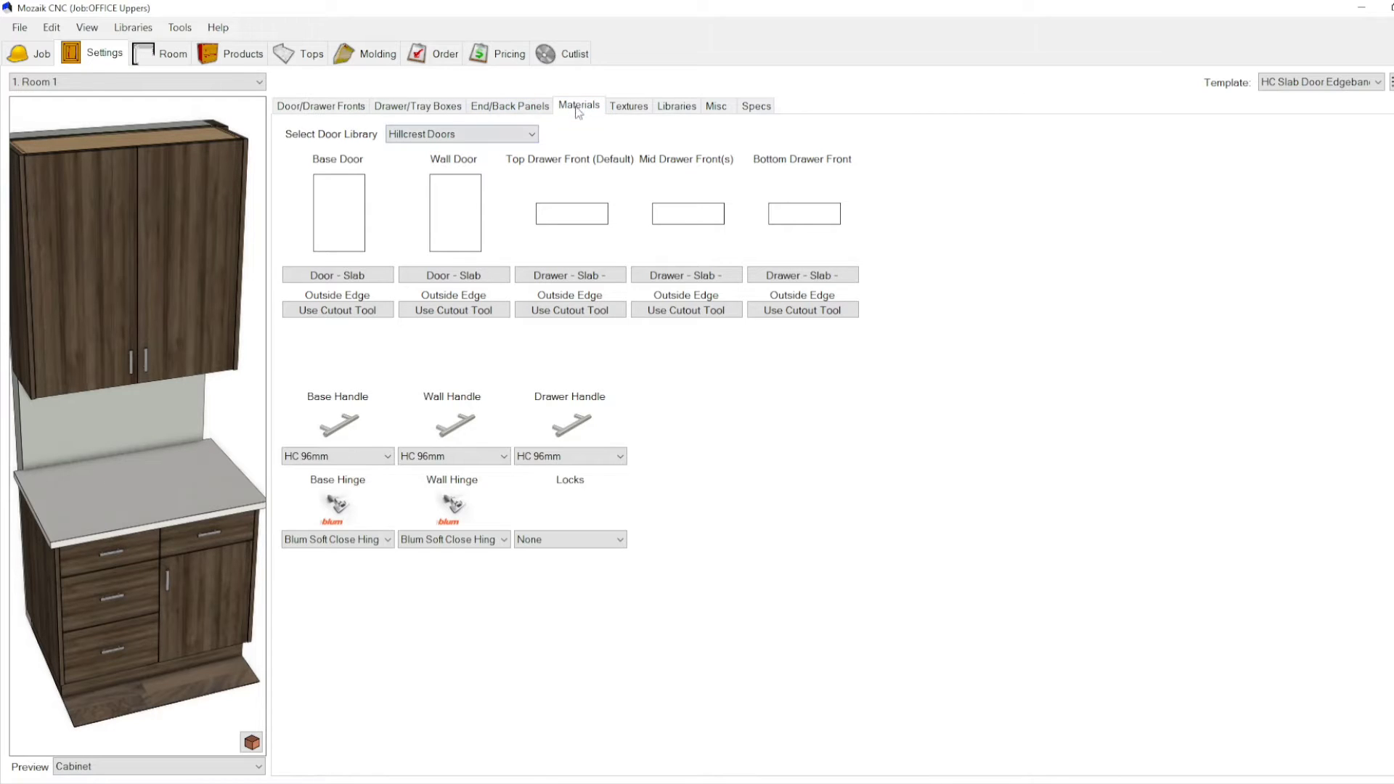
left_click(627, 106)
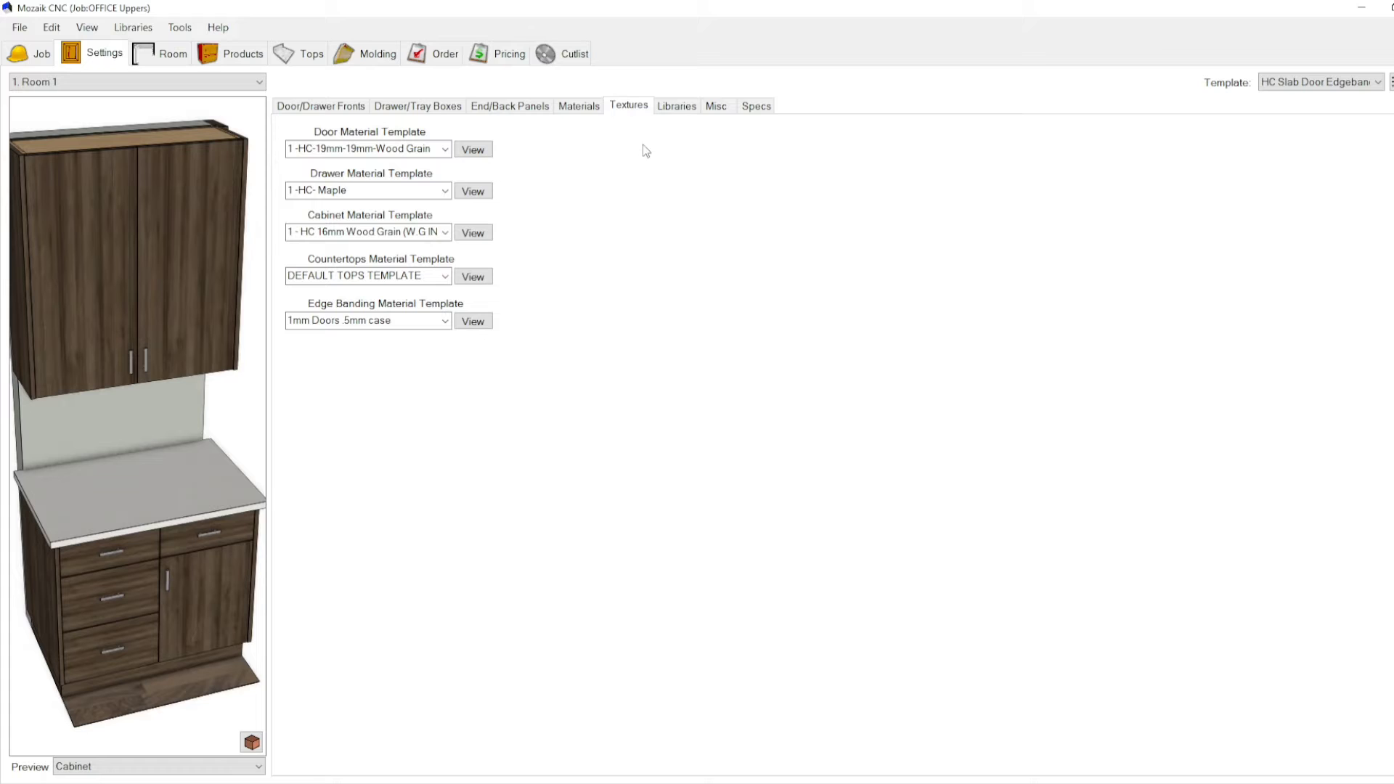
left_click(676, 106)
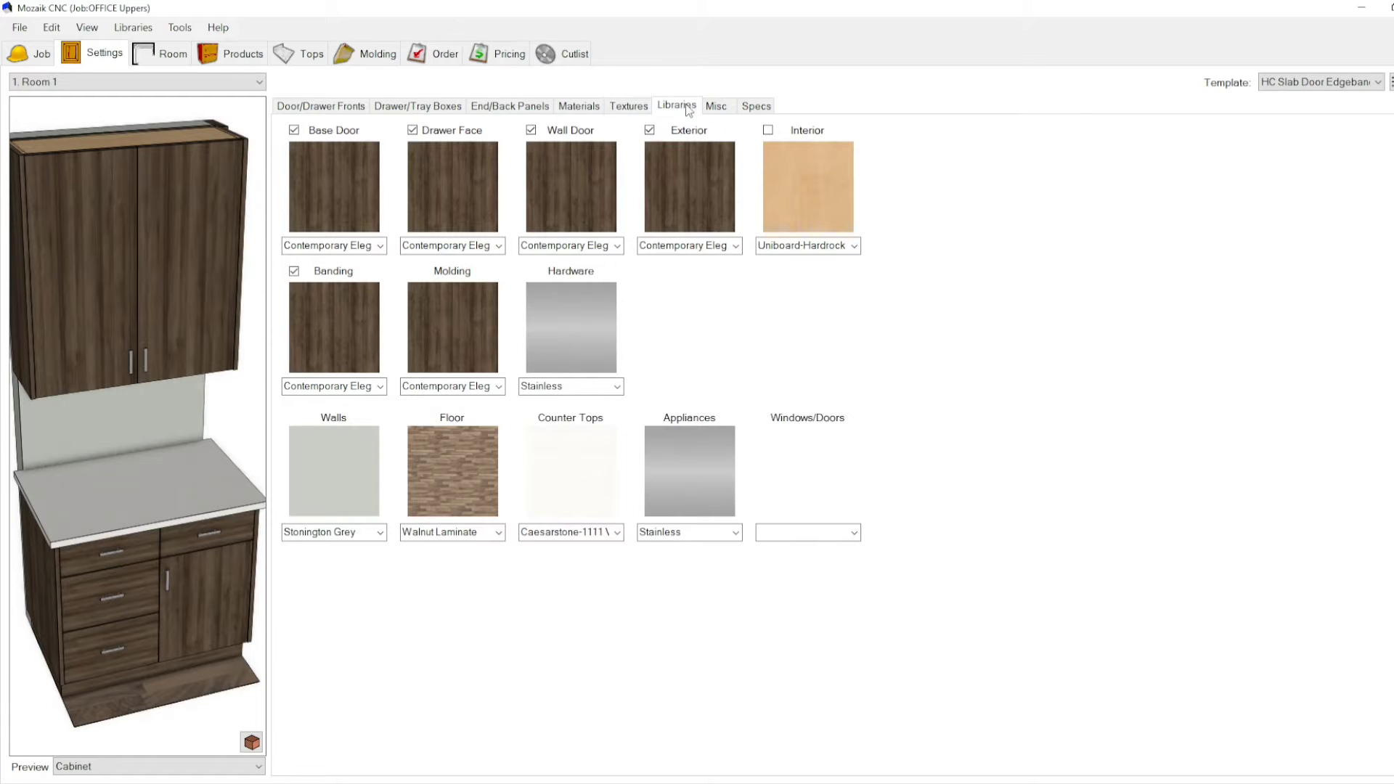
left_click(509, 106)
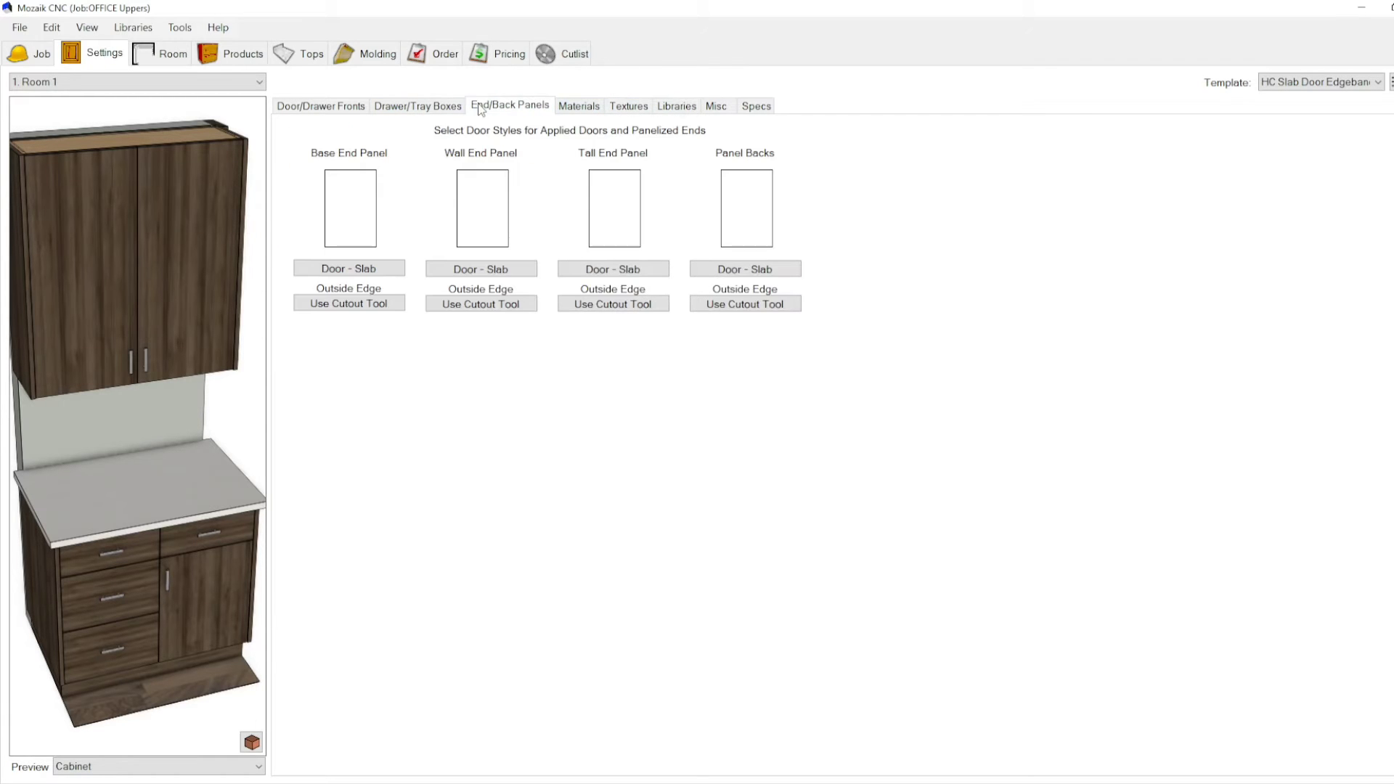
left_click(417, 105)
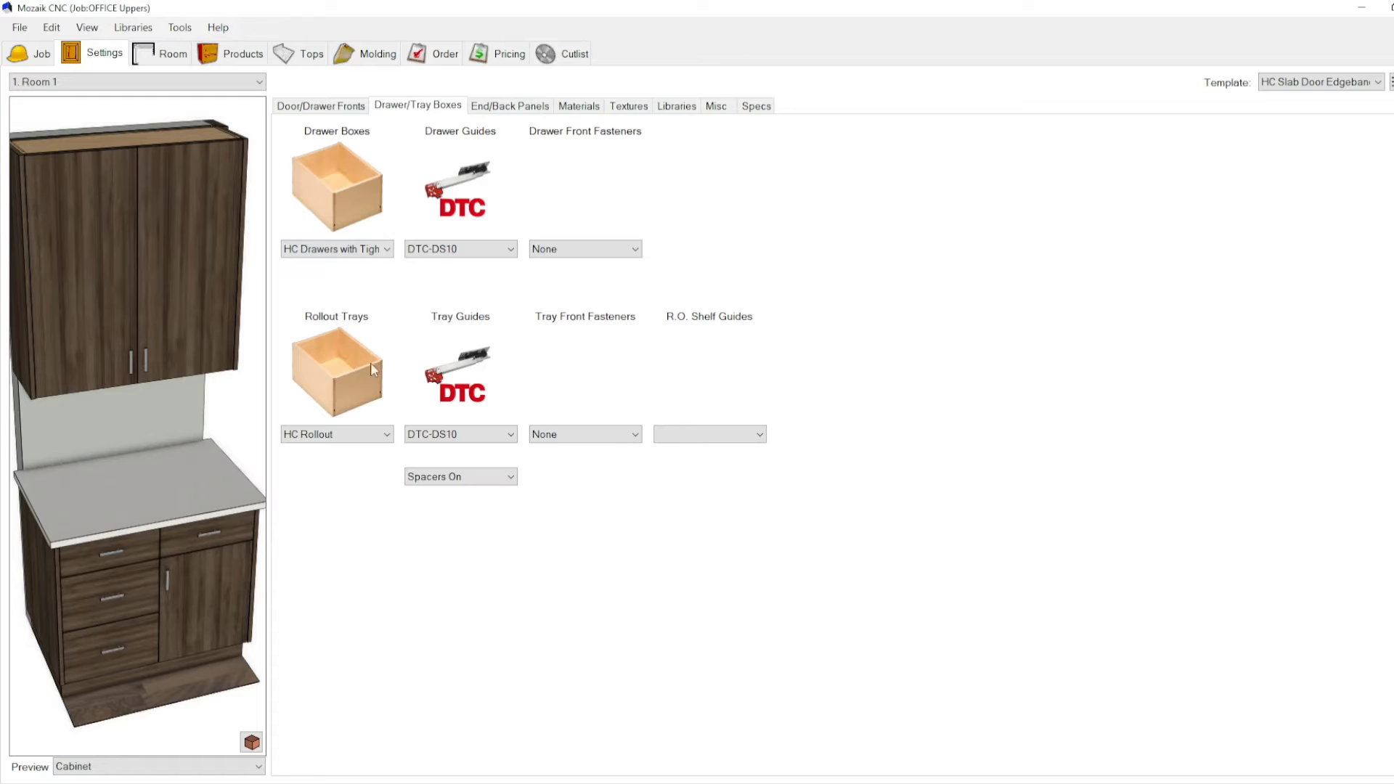
left_click(319, 104)
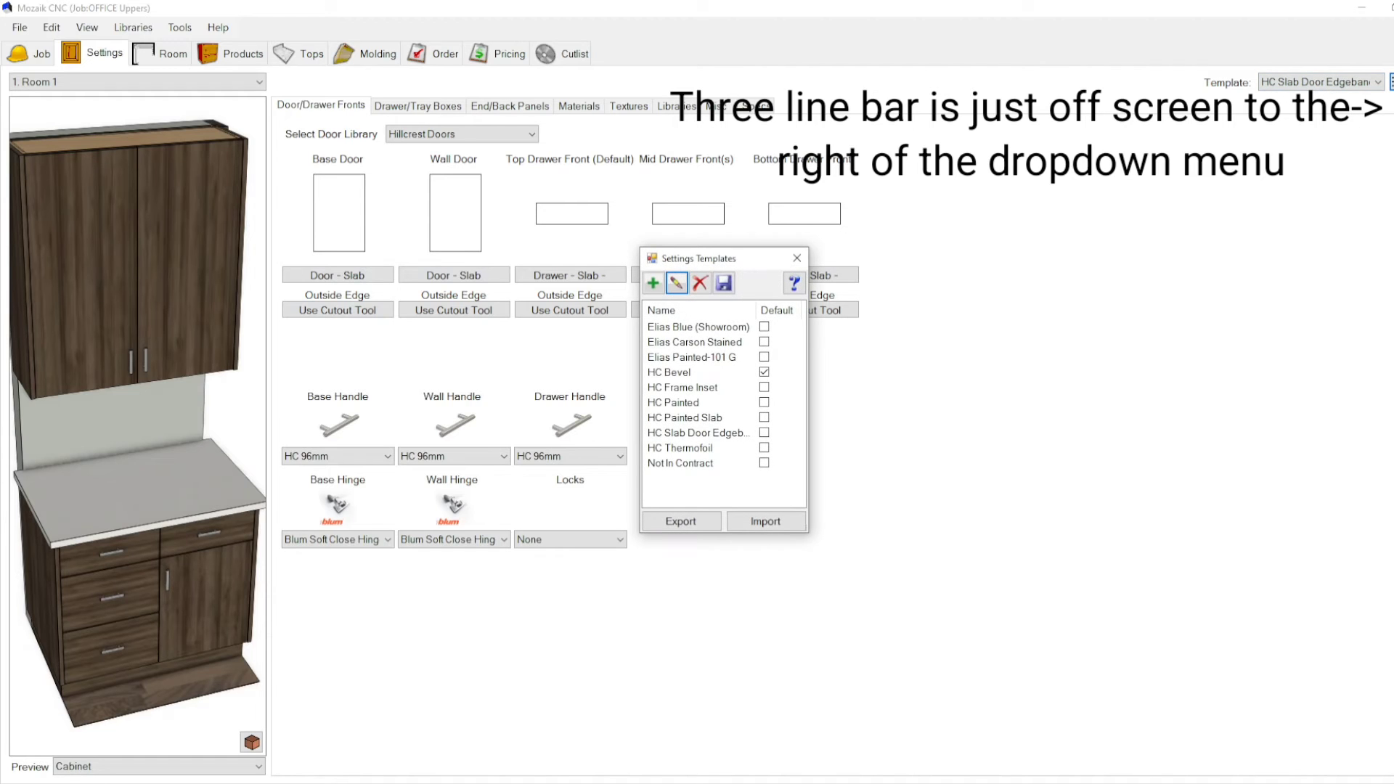
mouse_move(755, 489)
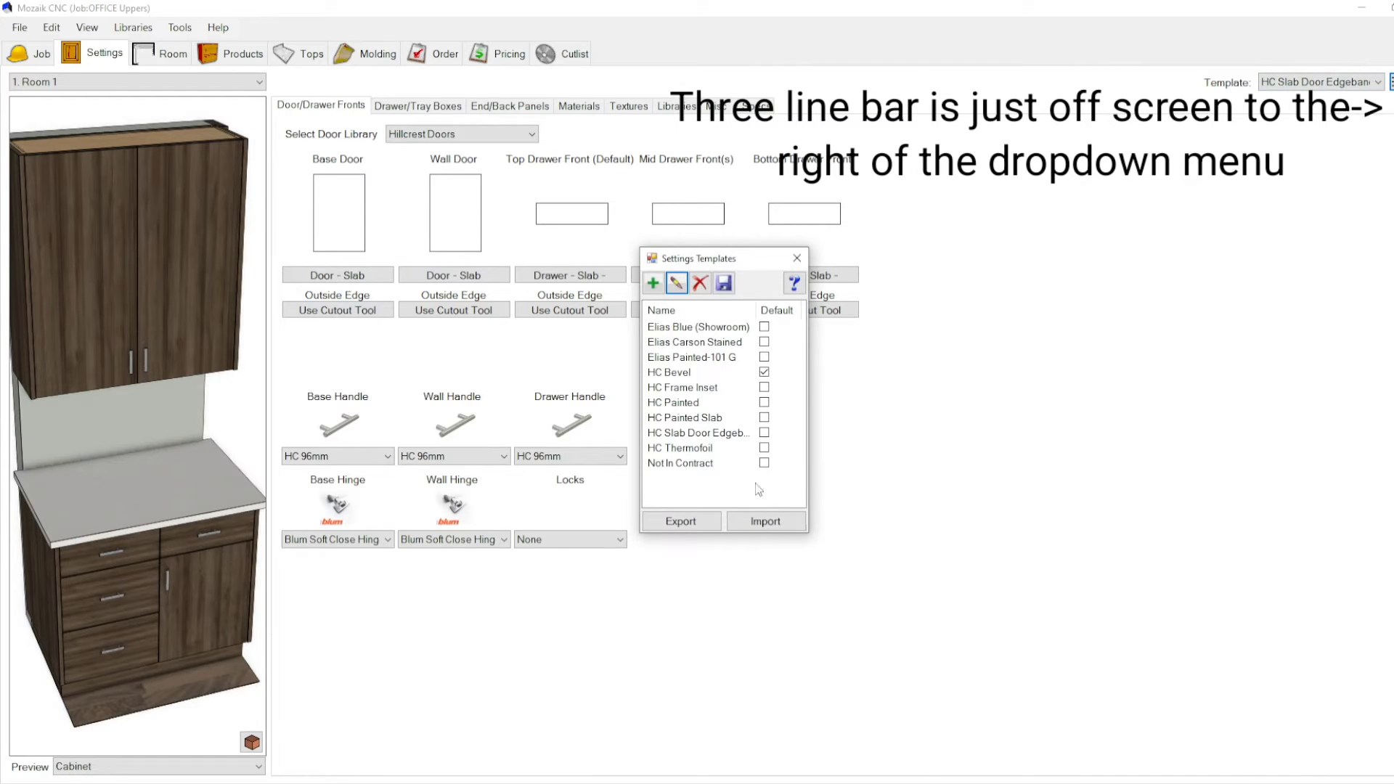
Create a new settings template named 'Test 1' based on the current room's settings.
left_click(653, 283)
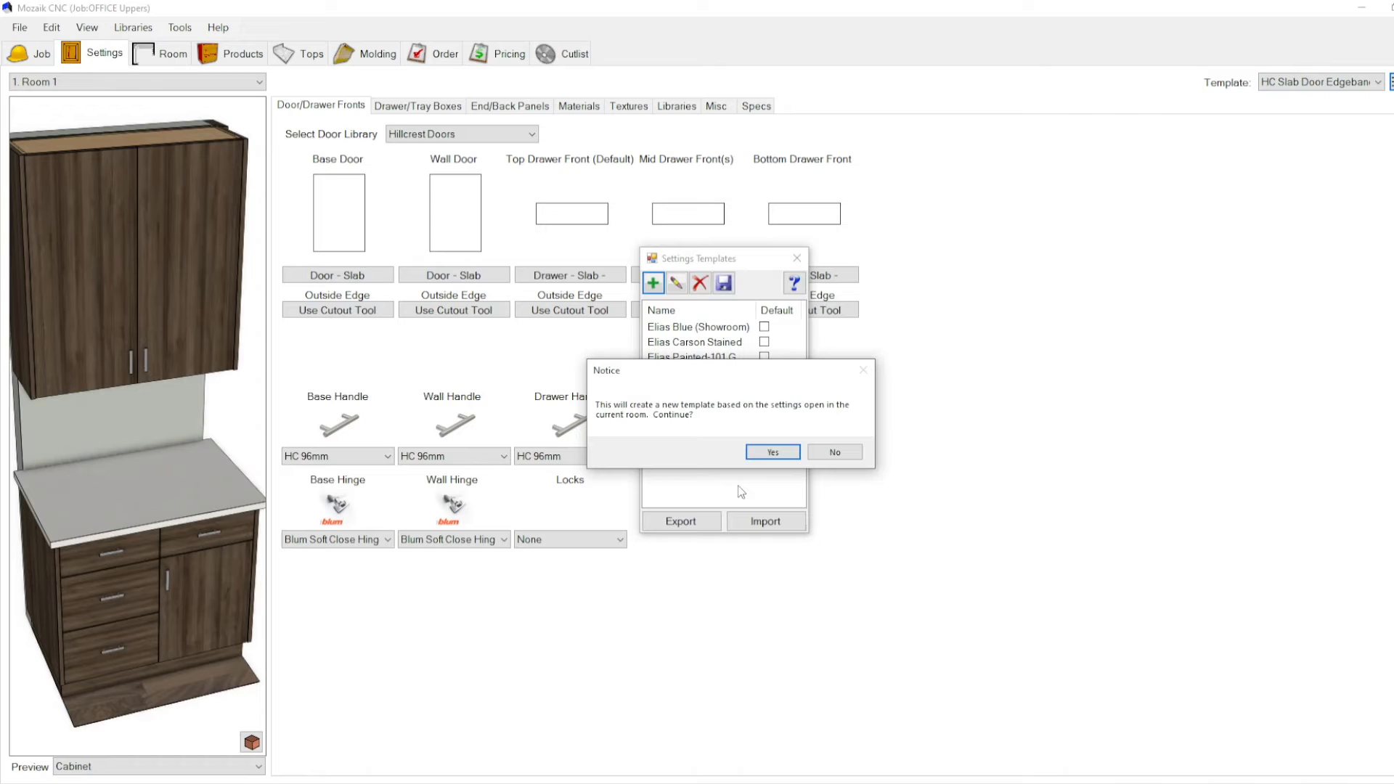
mouse_move(605, 425)
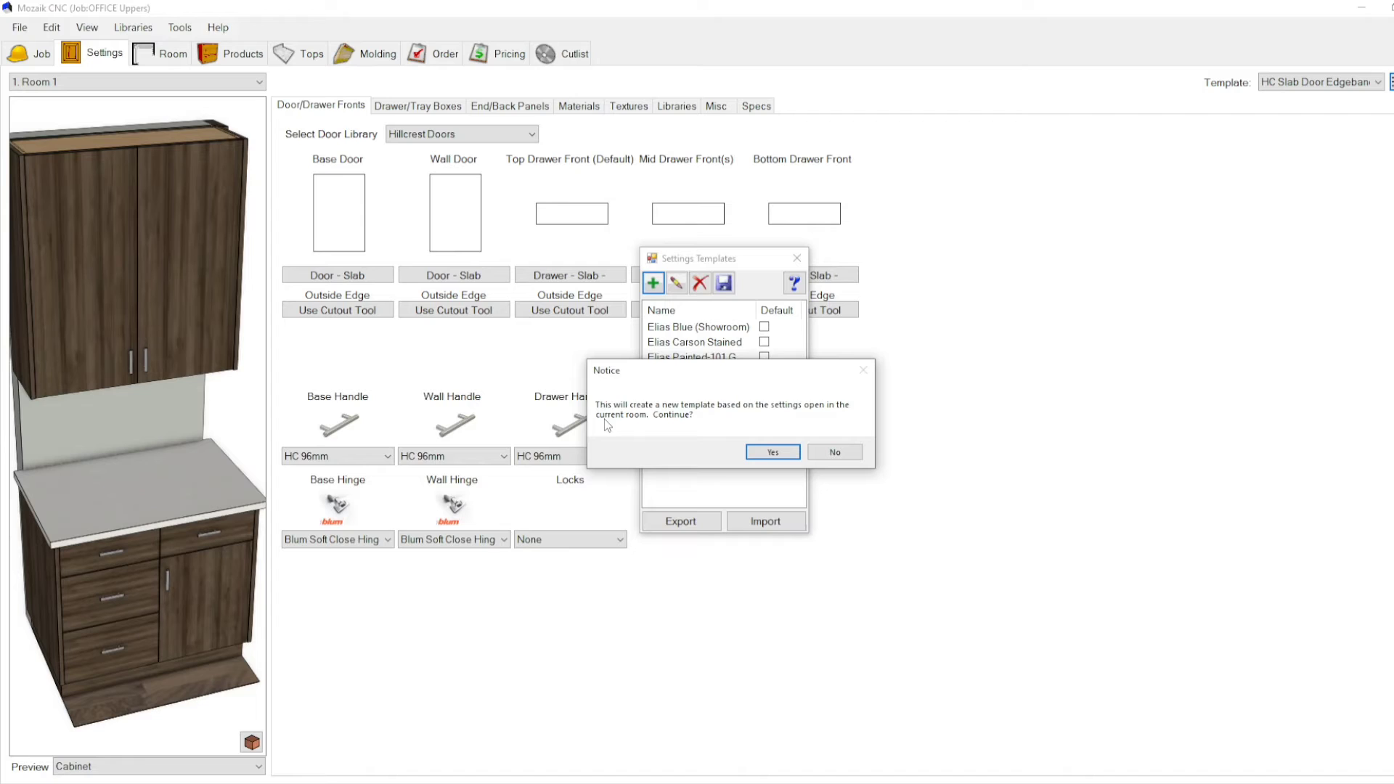
mouse_move(405, 322)
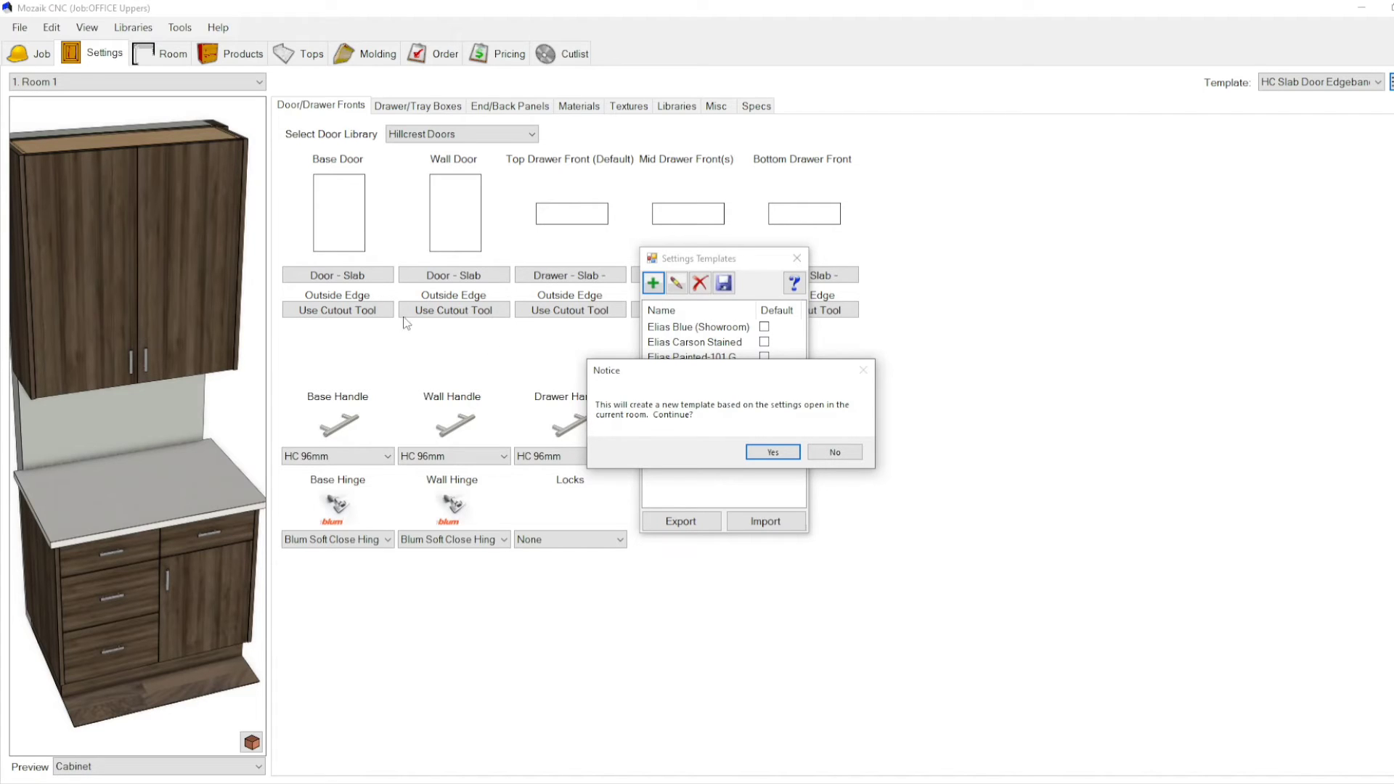
mouse_move(502, 167)
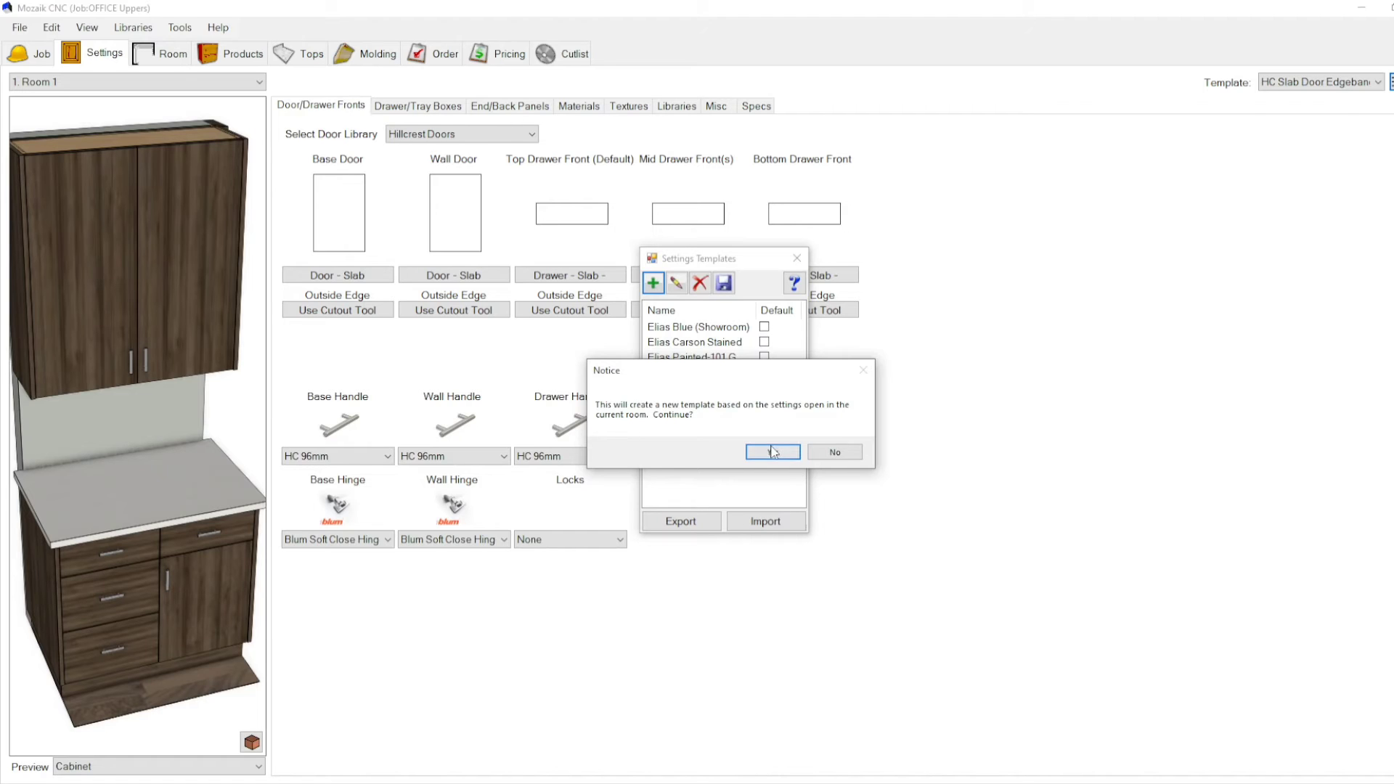
left_click(767, 451)
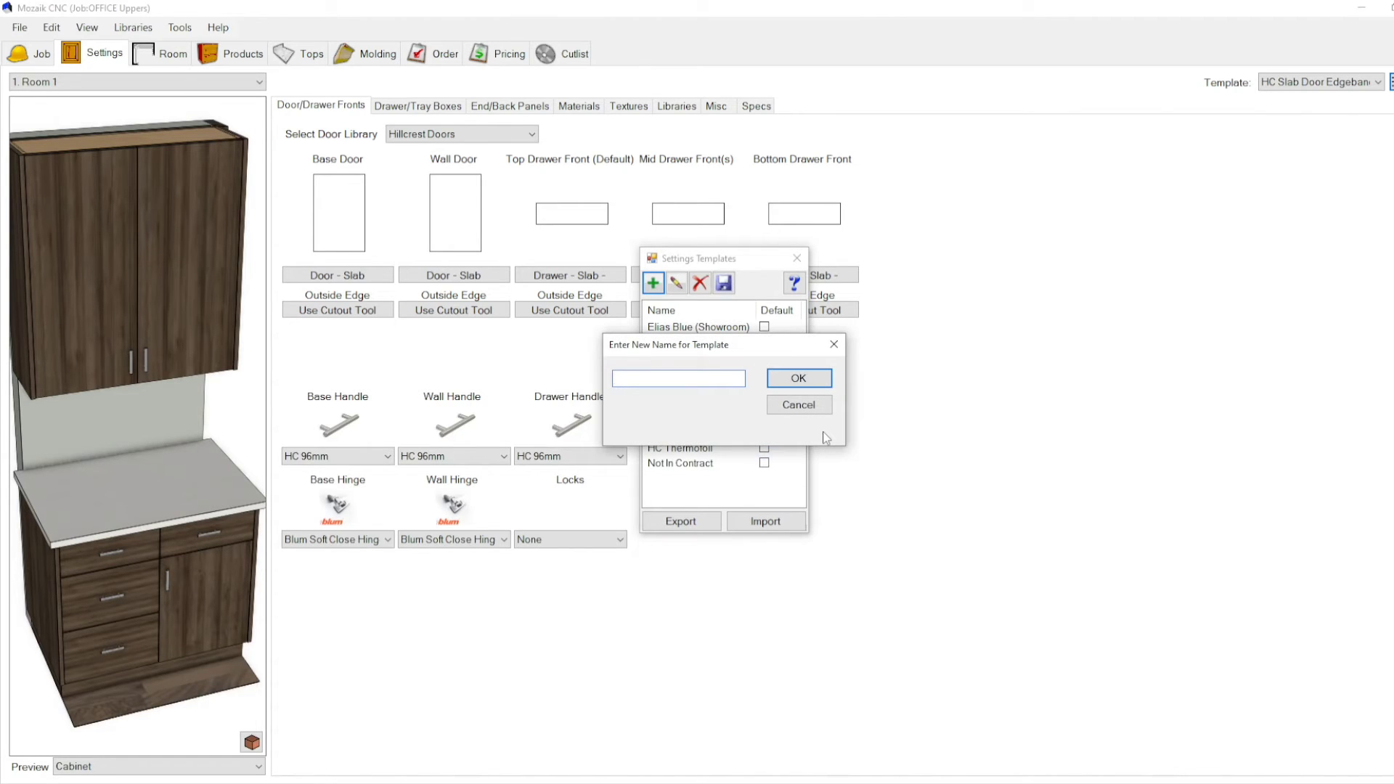
type("Te")
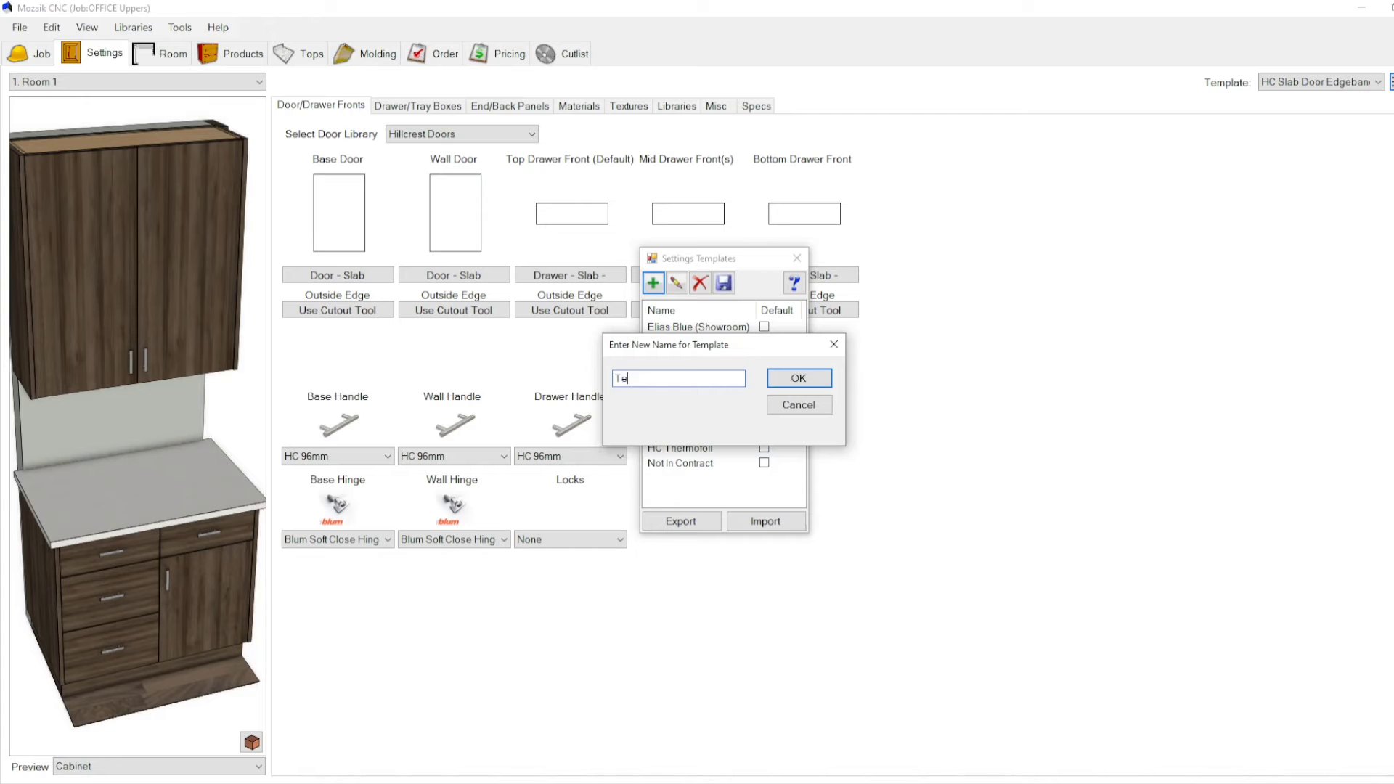
type("st 1")
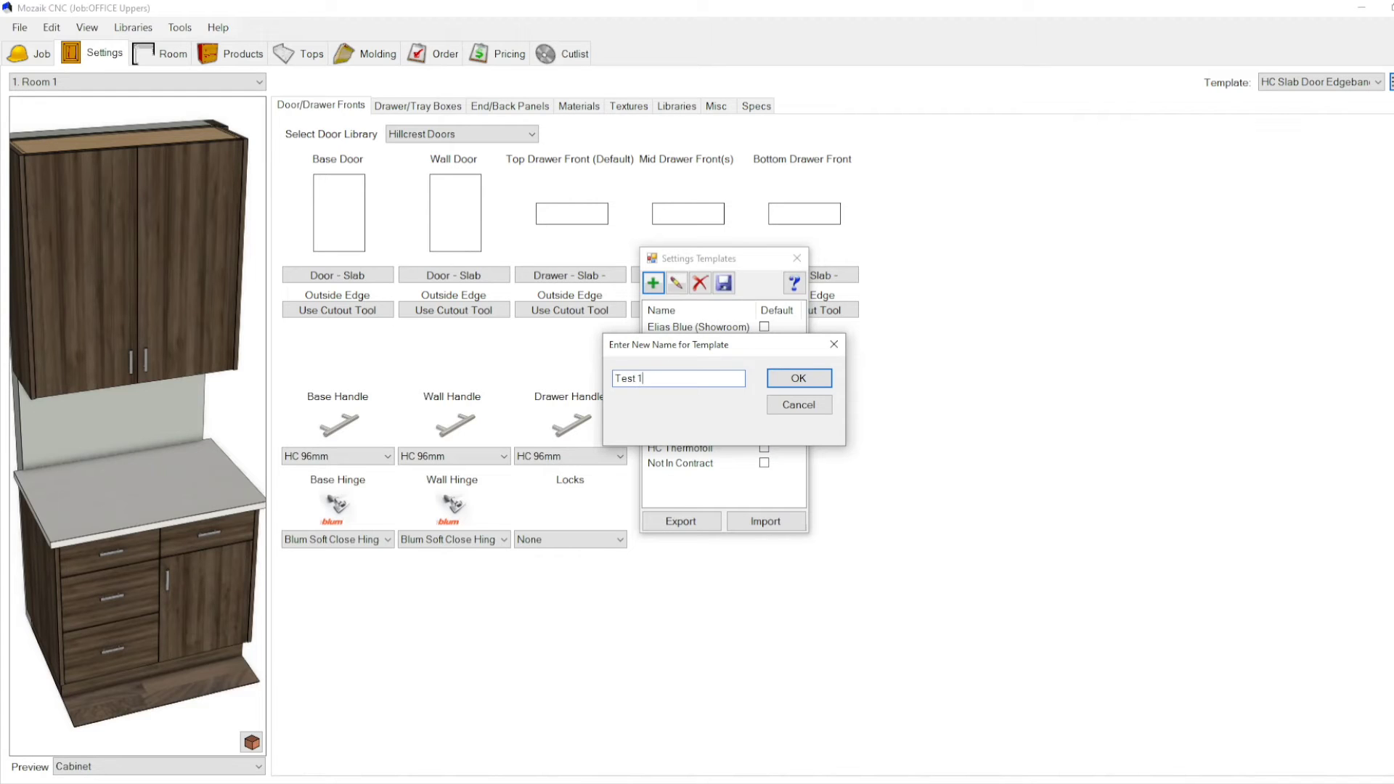
left_click(797, 377)
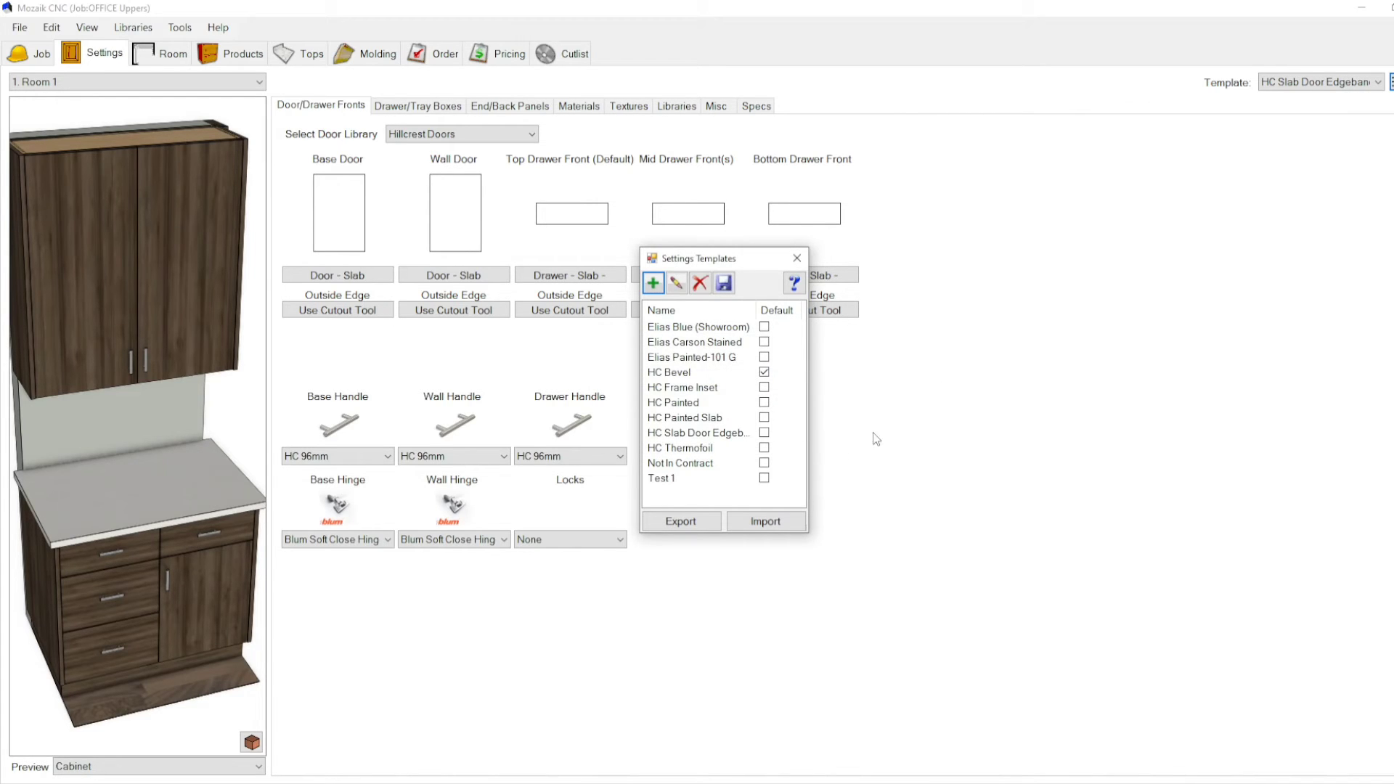
left_click(662, 477)
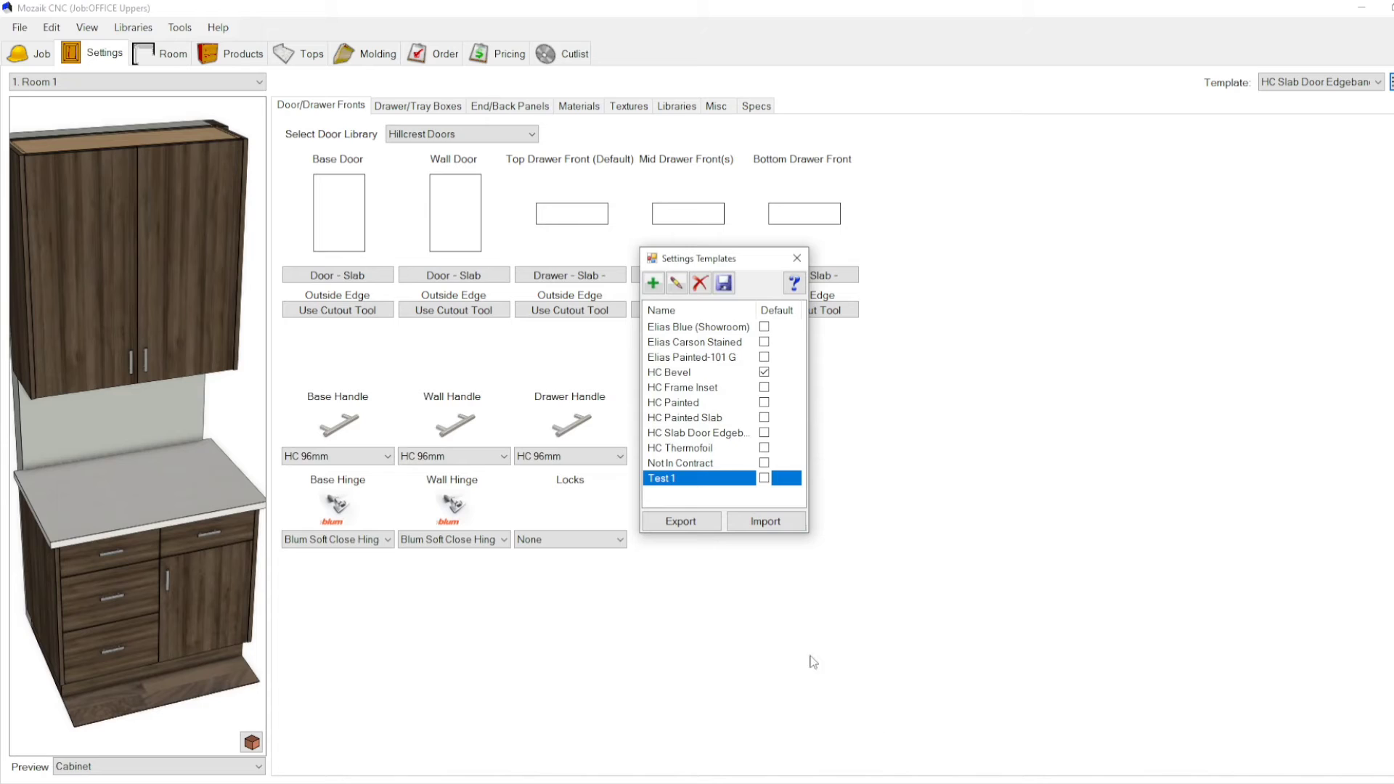
mouse_move(744, 676)
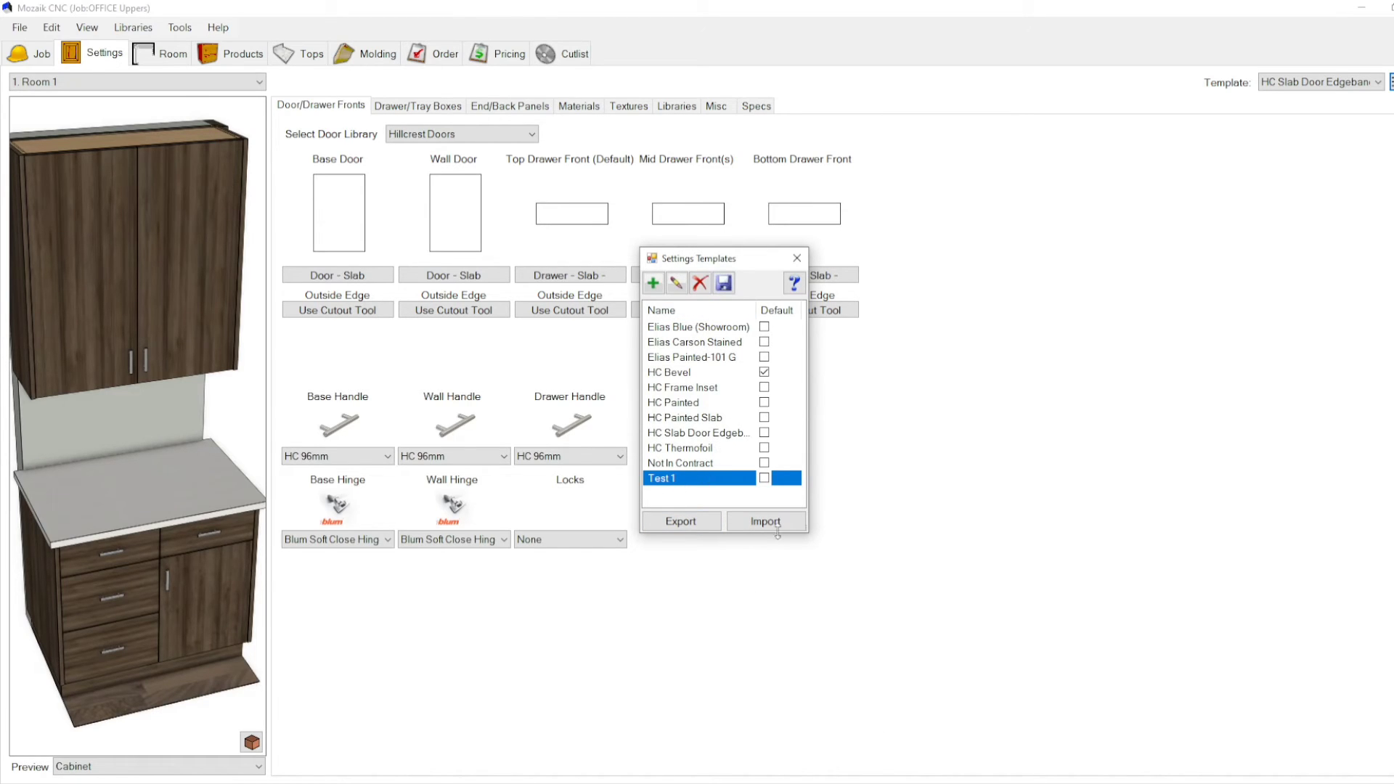
mouse_move(737, 498)
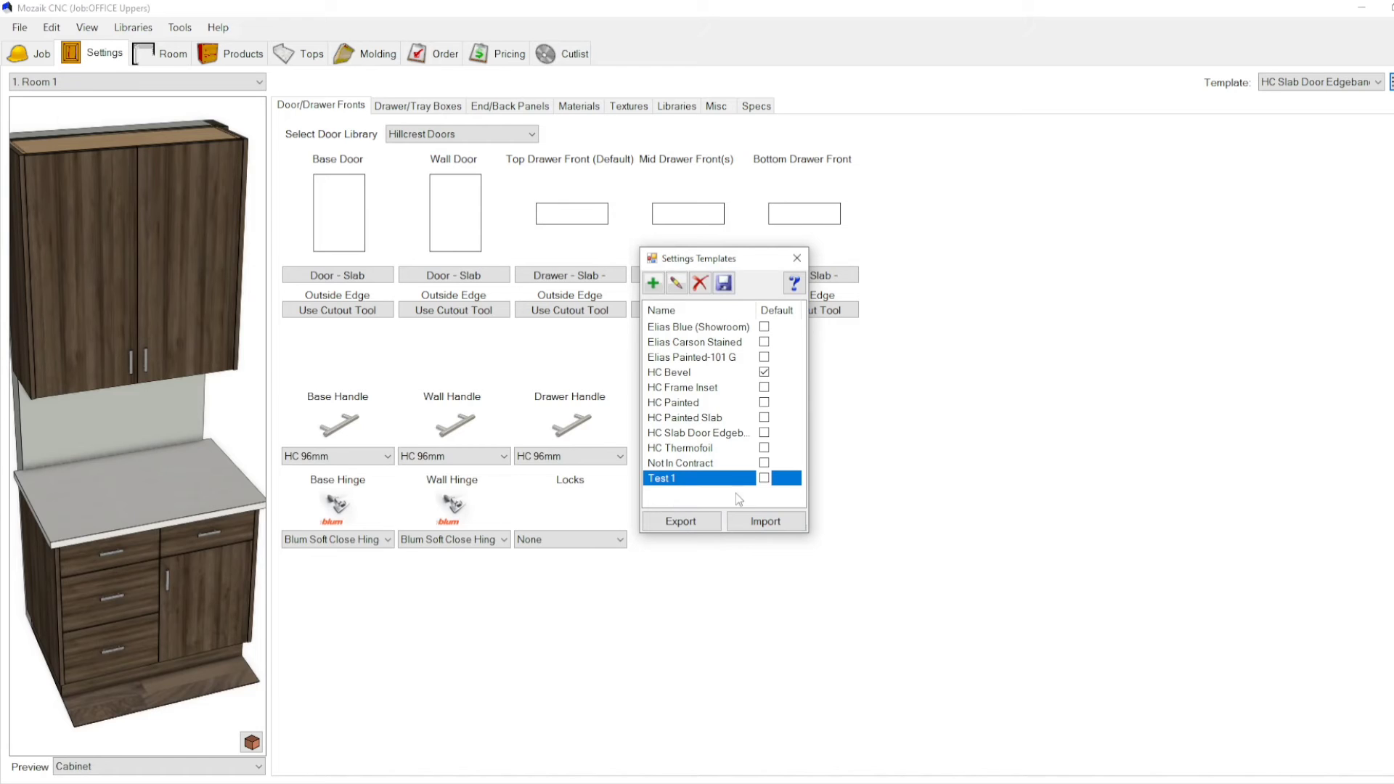
mouse_move(714, 416)
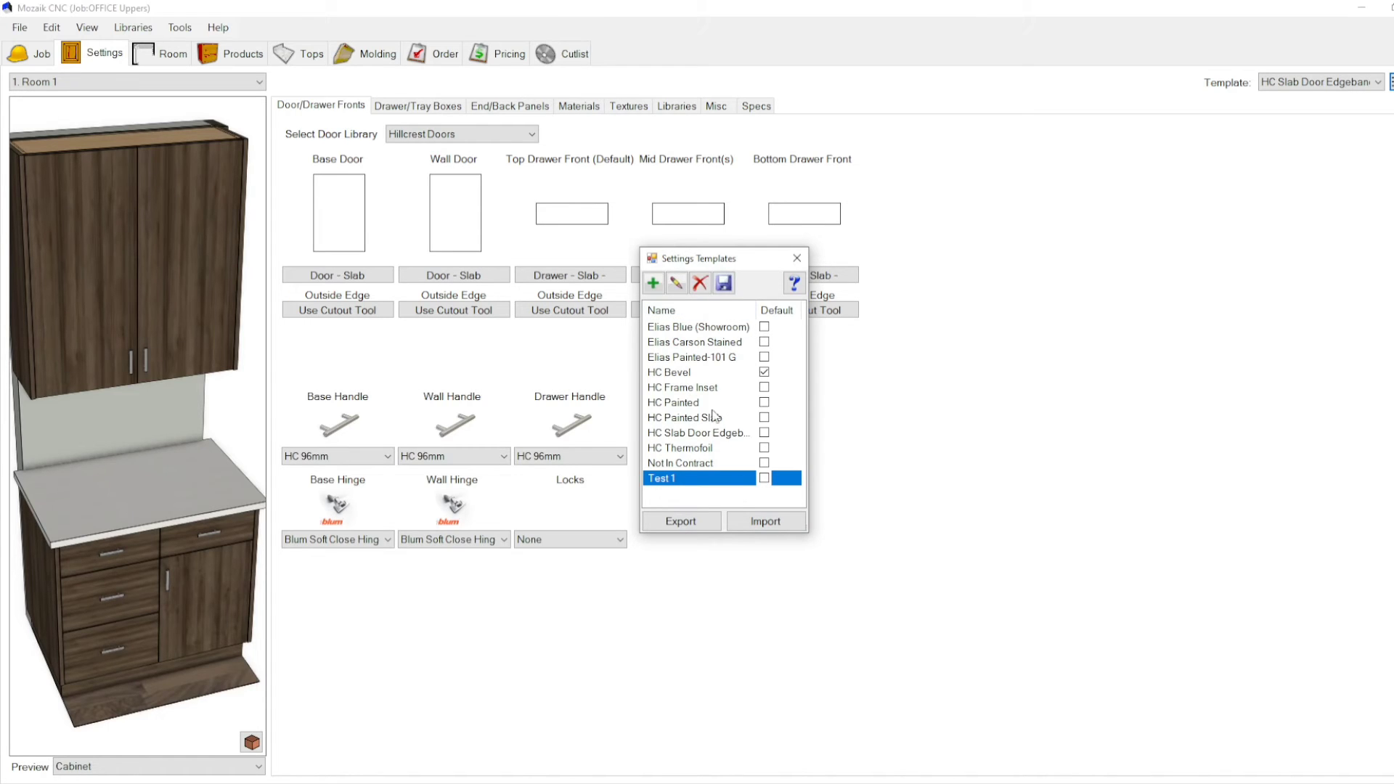
mouse_move(709, 358)
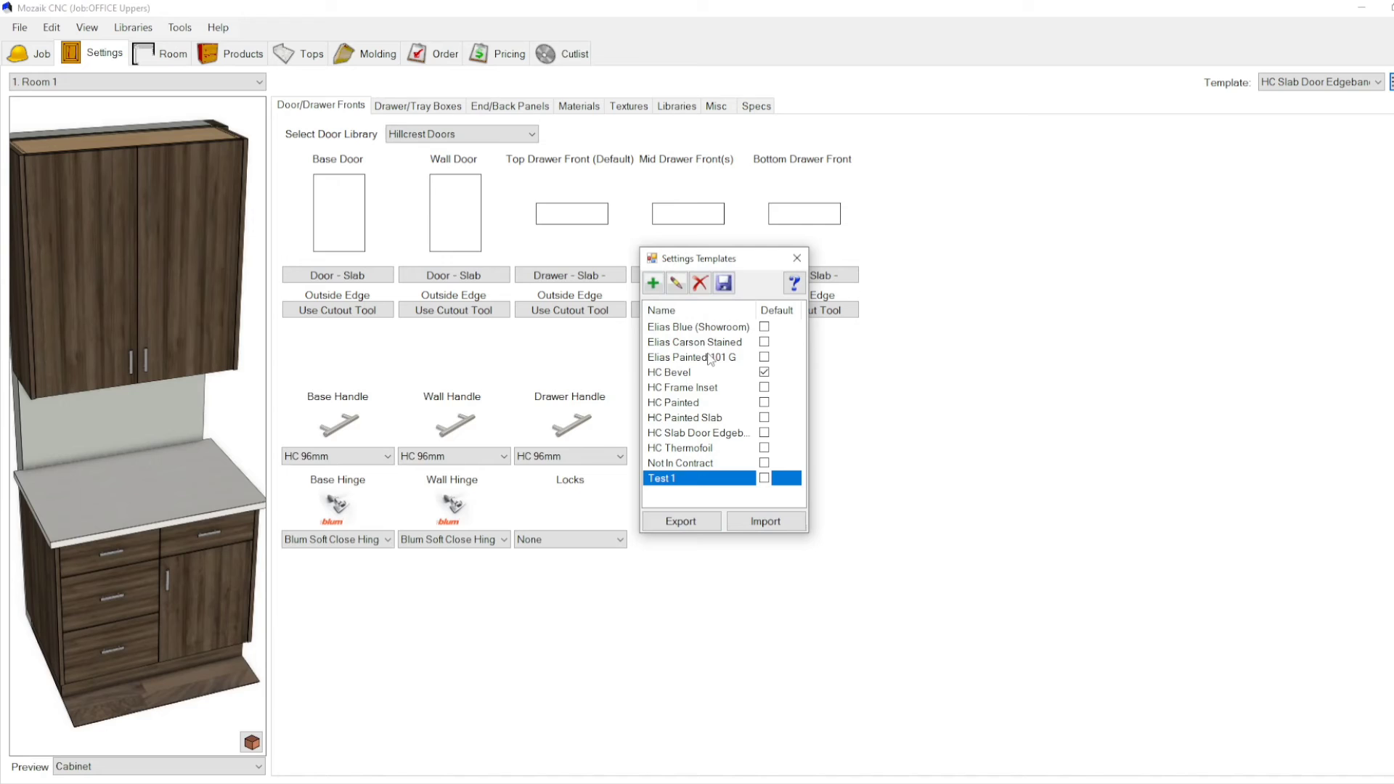
mouse_move(695, 338)
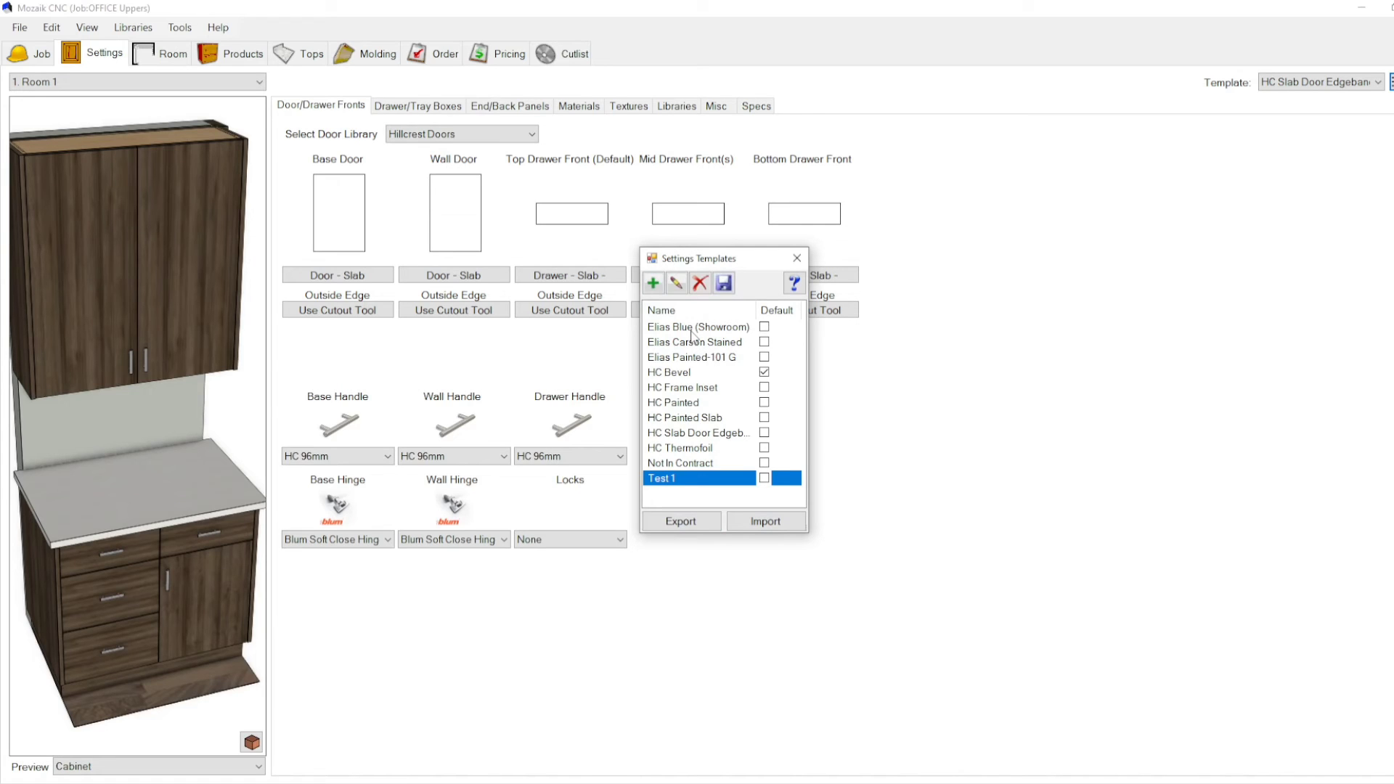
mouse_move(715, 460)
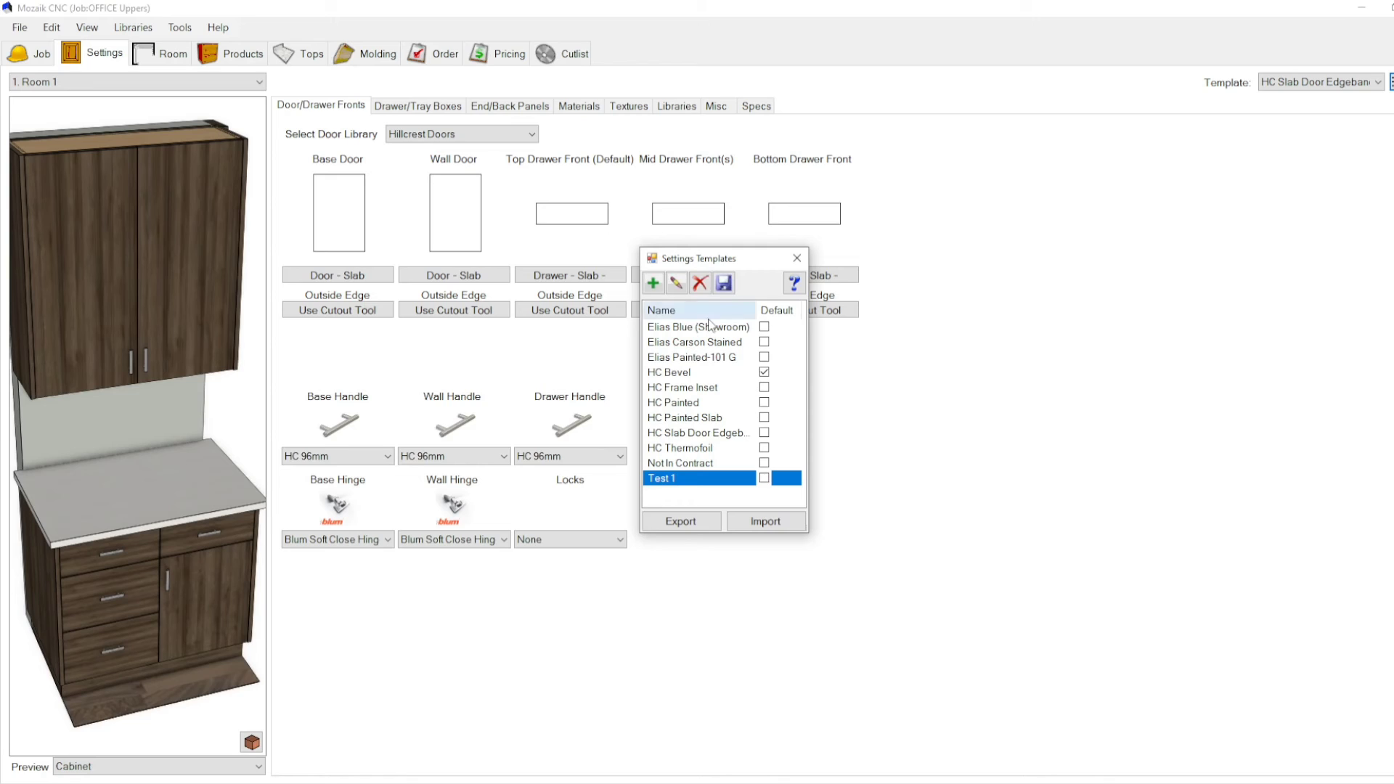
mouse_move(691, 499)
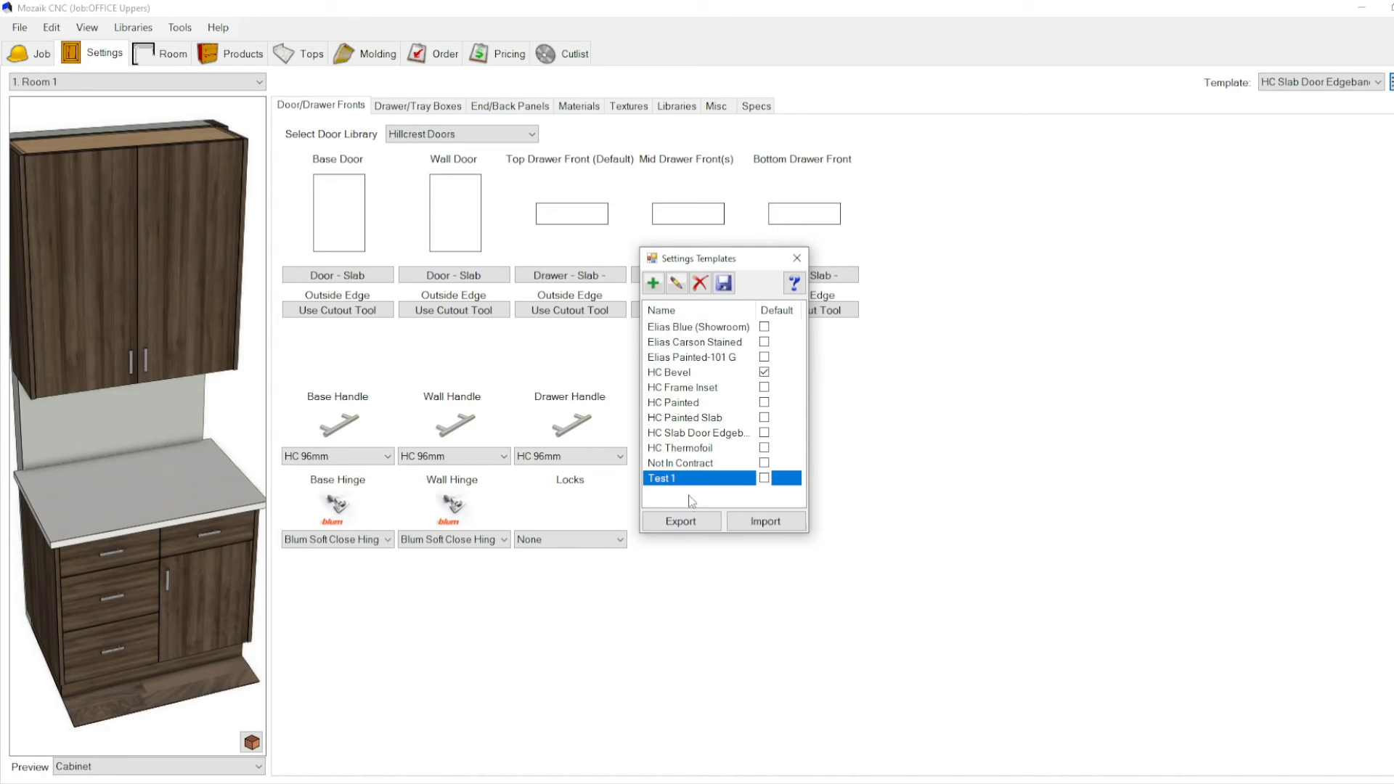
mouse_move(694, 374)
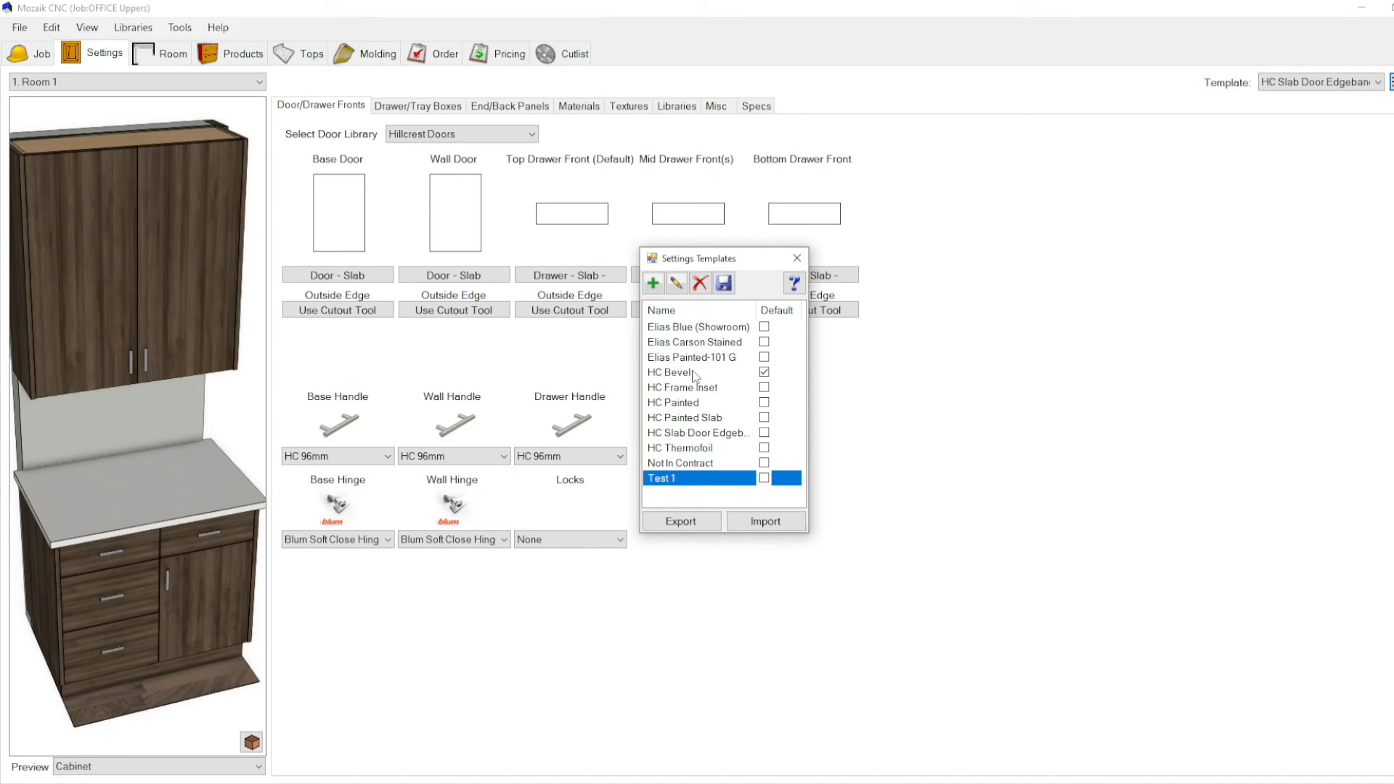
mouse_move(681, 407)
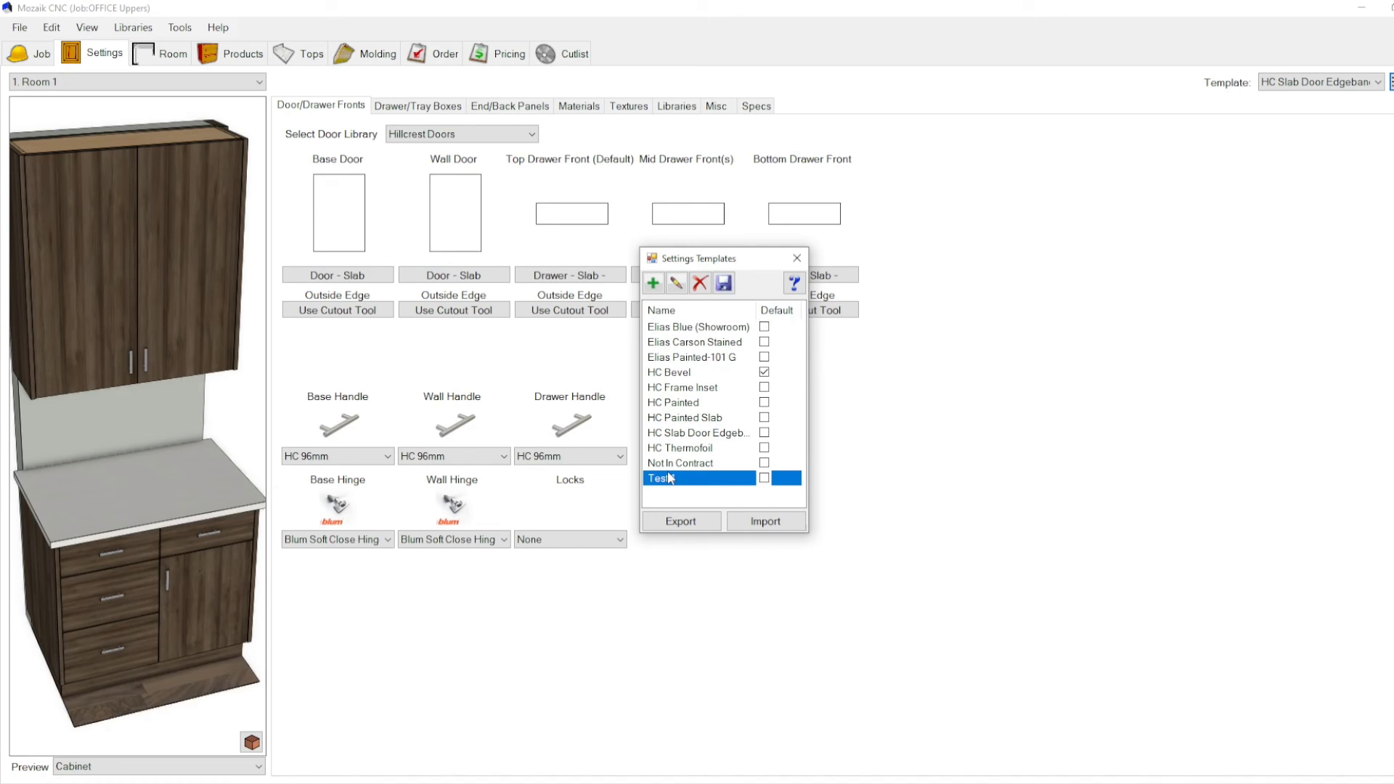
type("1")
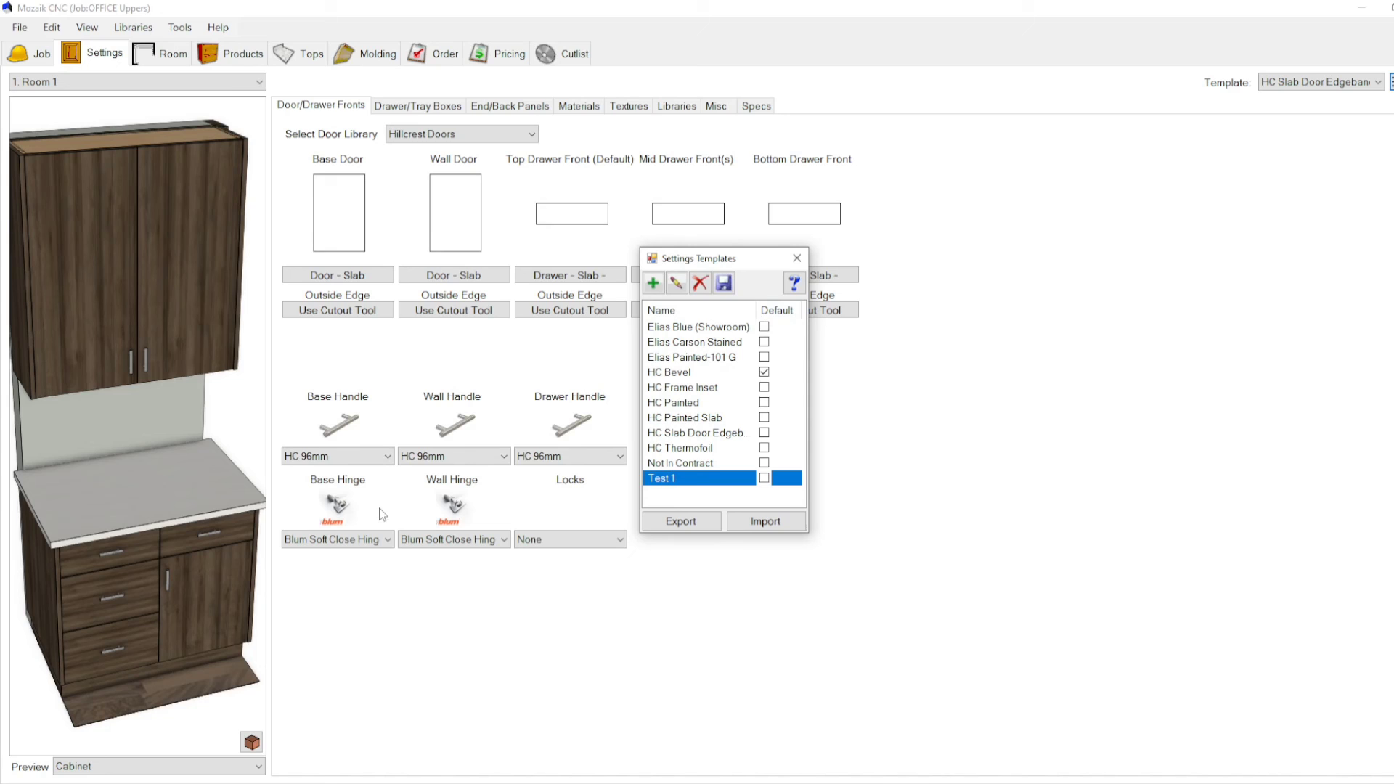